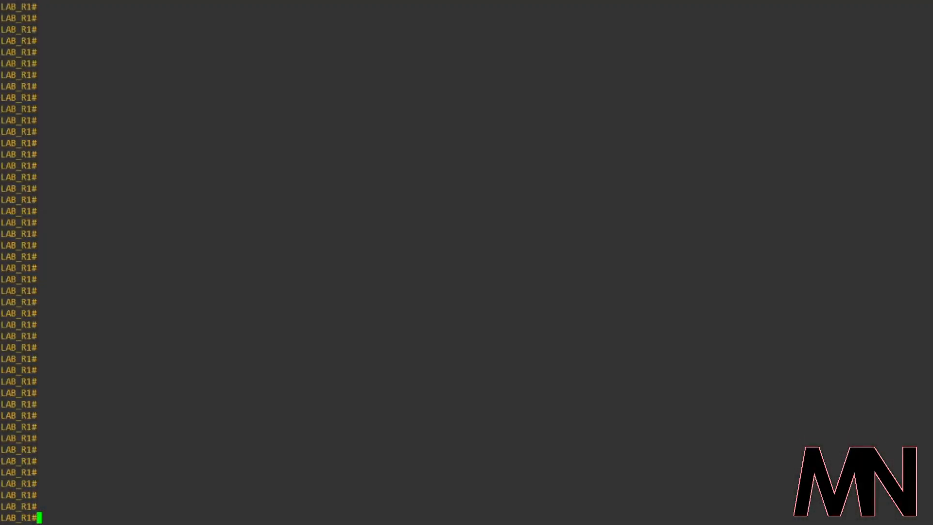
- Check the router time with 'show clock', then enter global configuration mode with 'conf t'
text(s)
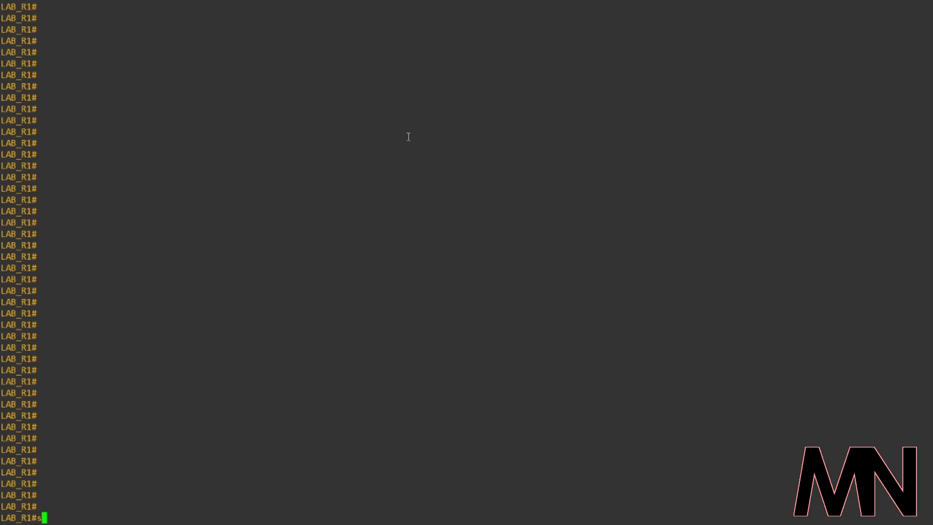
text(show clock)
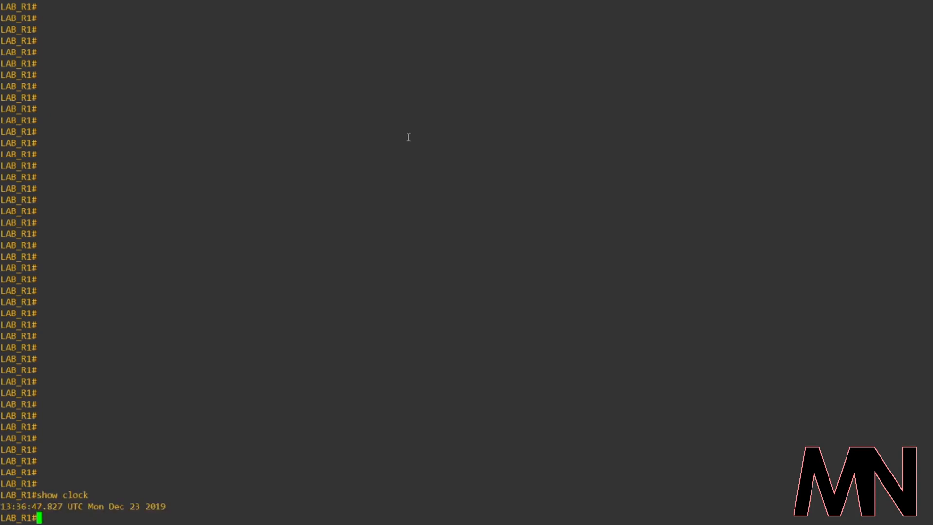
text(conf t)
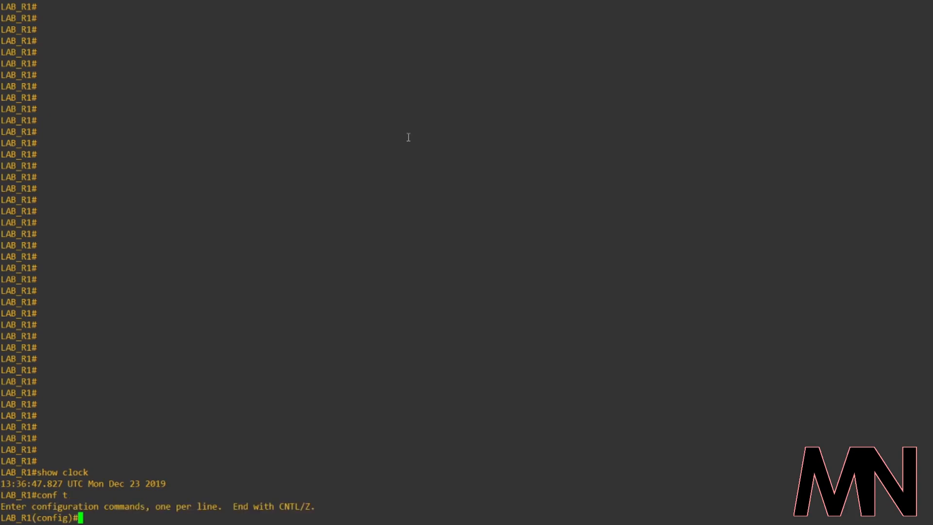
- Define 'kron policy-list PL_ConfigSave' containing the command 'cli write memory'
text(kron ?)
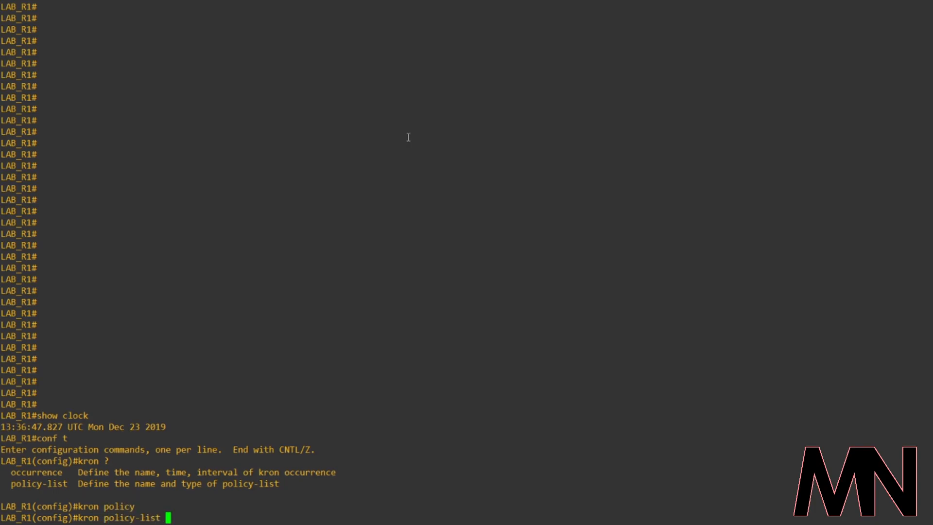
text(PL_C)
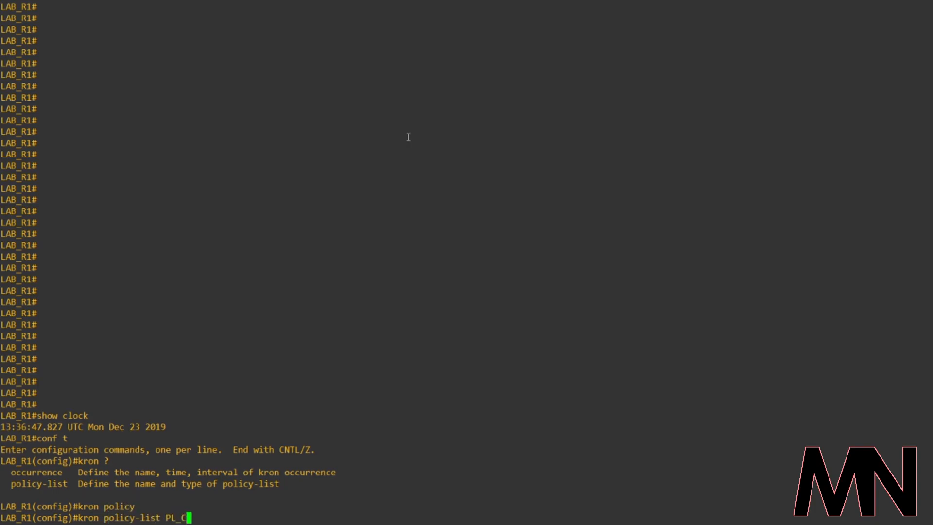
text(onfigSave)
text(?)
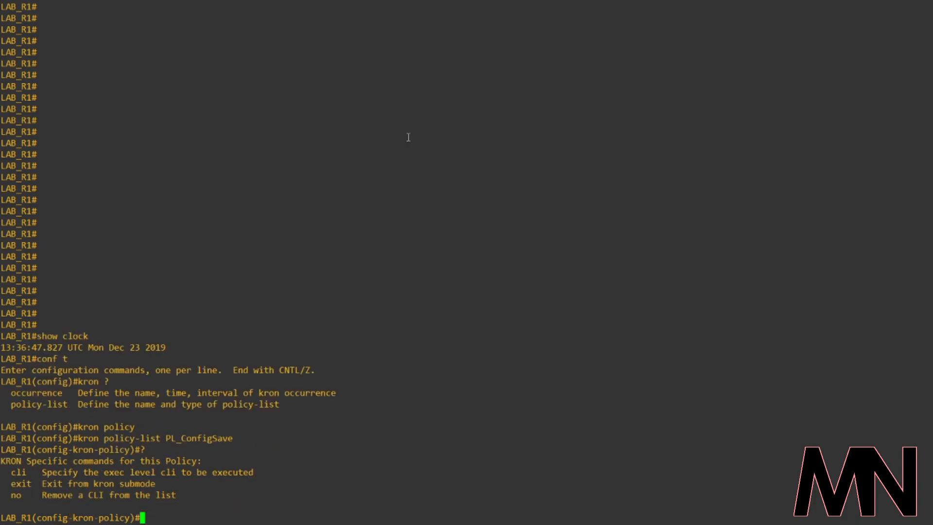
text(cli)
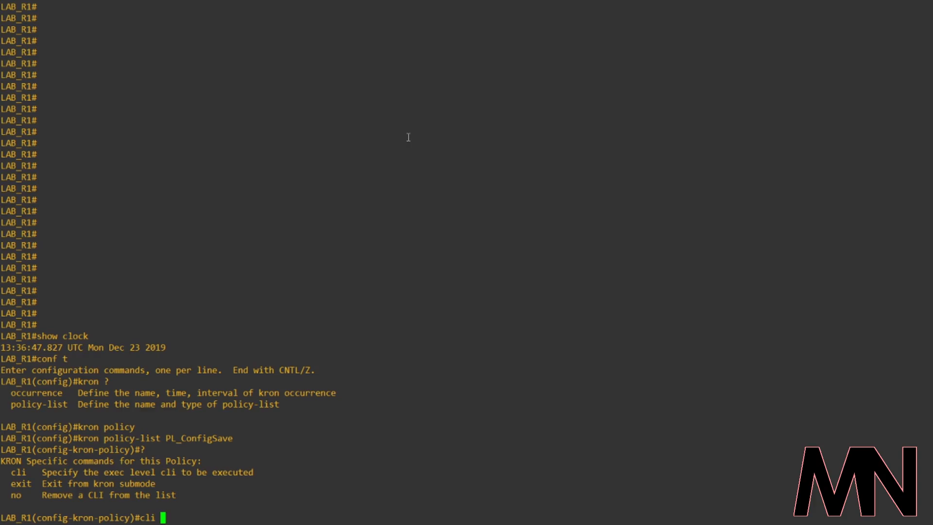
text(write memory)
text(kron occurrence)
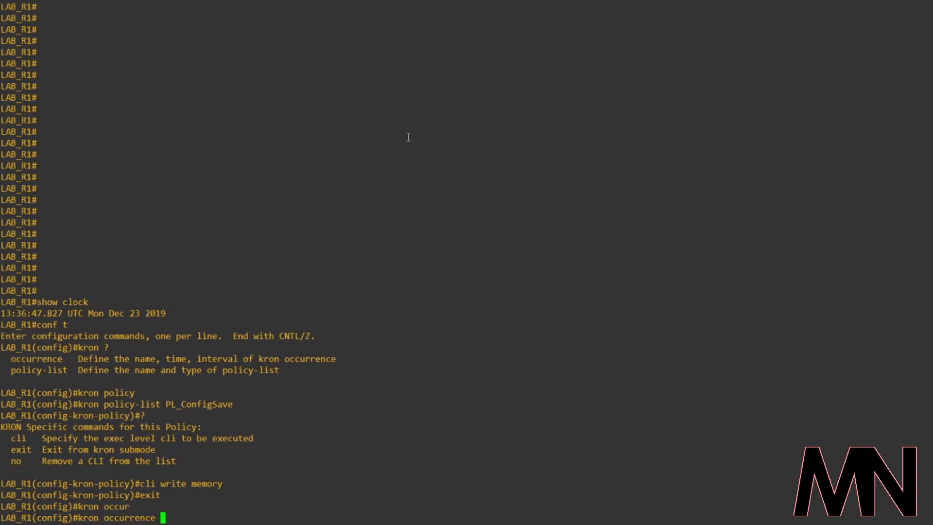
- Define 'kron occurrence OC_ConfigSave at 01:00 recurring', checking options with '?'
text(OC_)
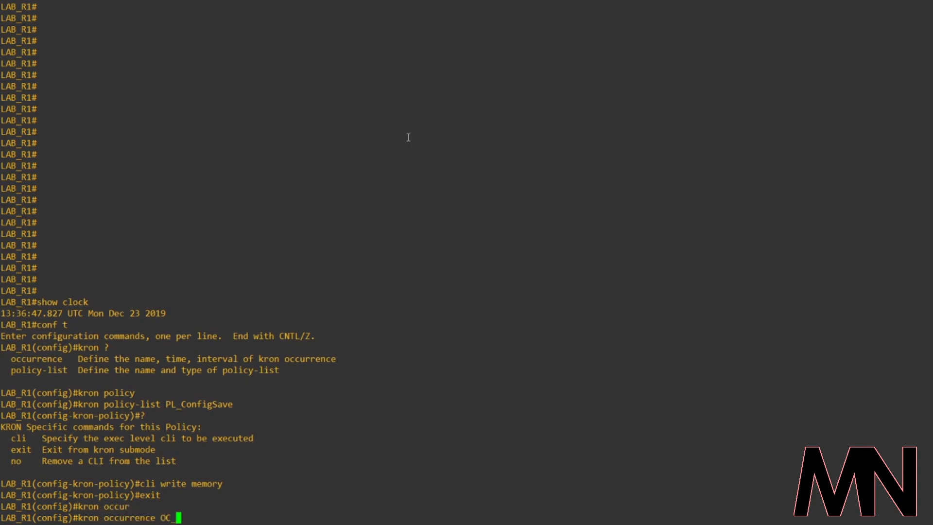
text(ConfigSave)
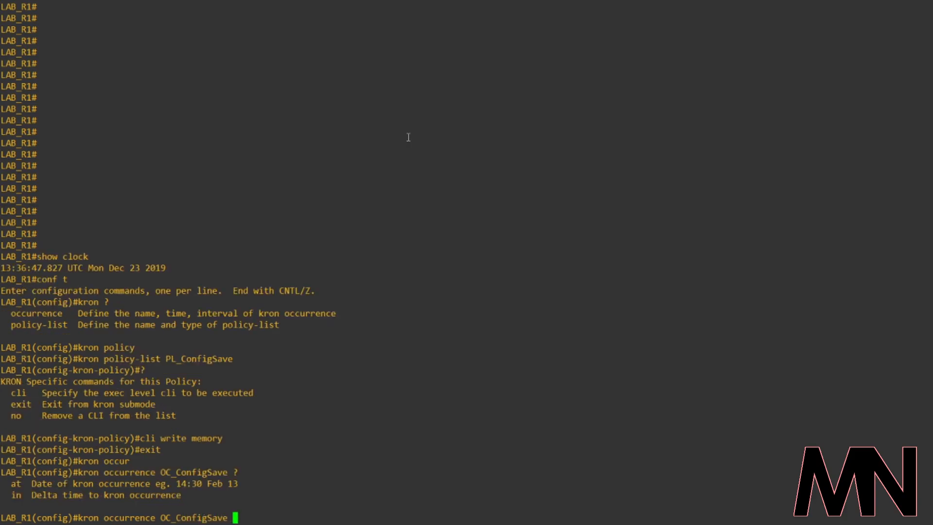
text(at ?)
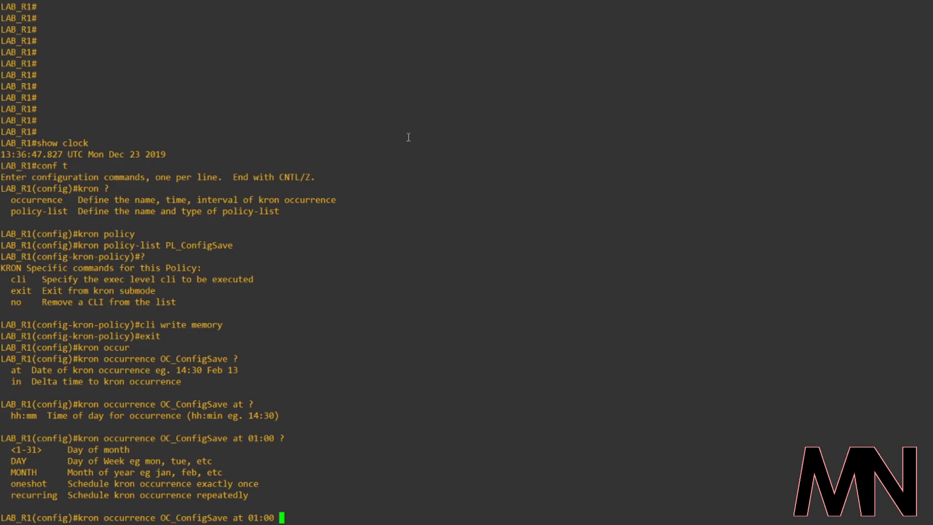
text(recurring)
text(policy-list)
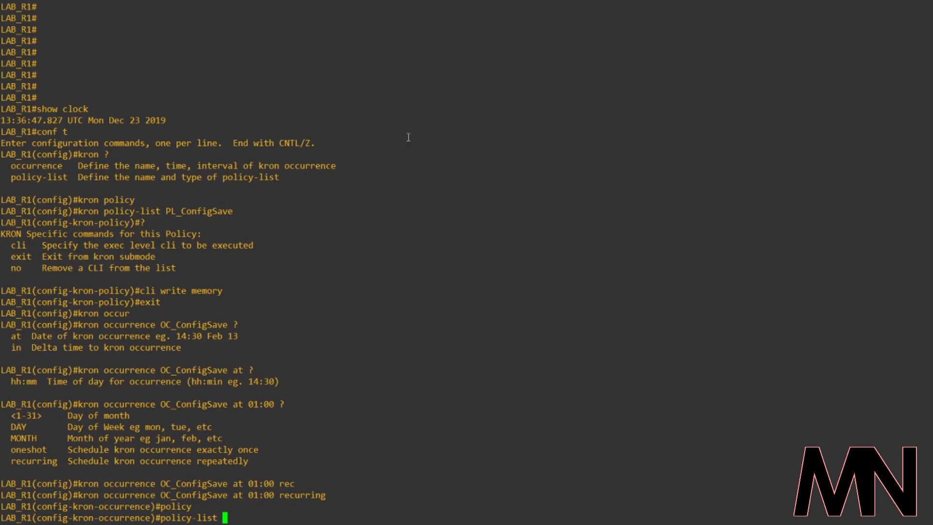
- Add 'policy-list PL_ConfigSave' to the OC_ConfigSave occurrence
text(PL)
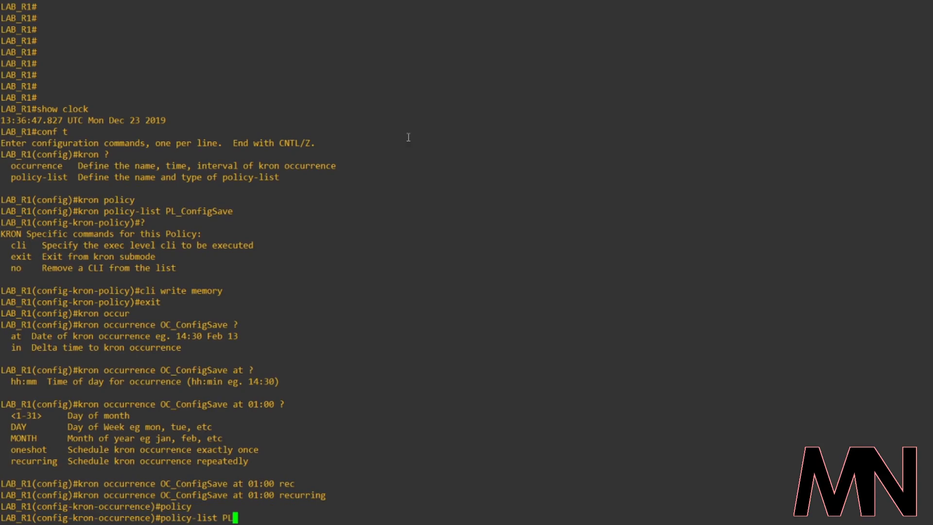
text(ConfigSave)
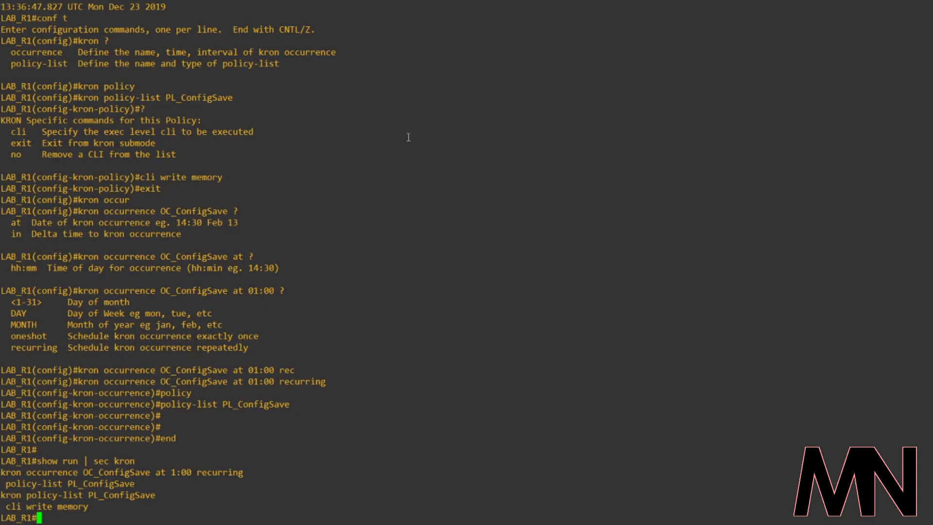
mouse_move(17, 495)
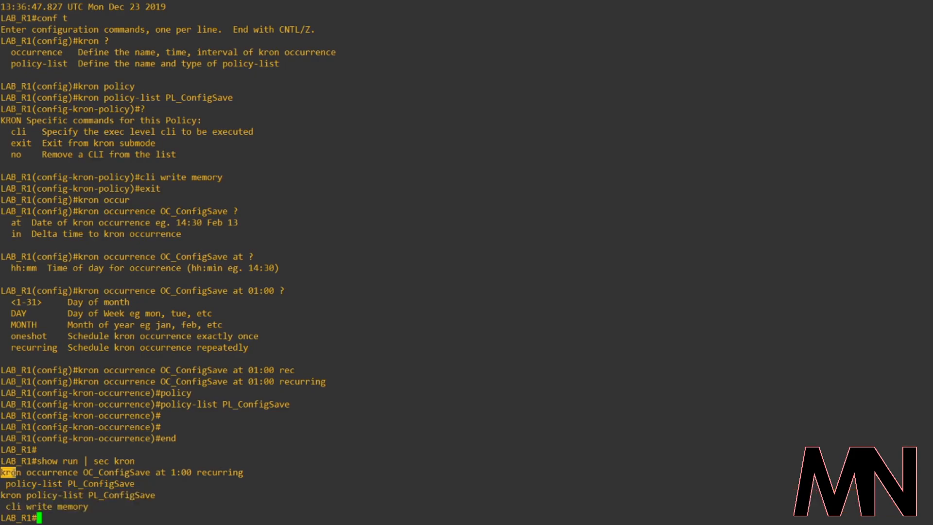
- Highlight the 'occurrence OC_ConfigSave at 1:00 recurring' line in the 'show run | sec kron' output
triple_click(119, 471)
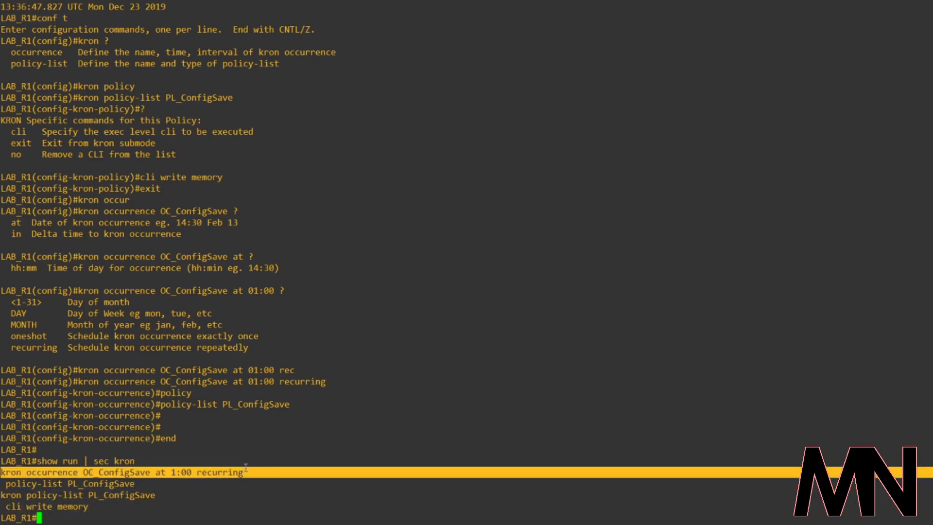